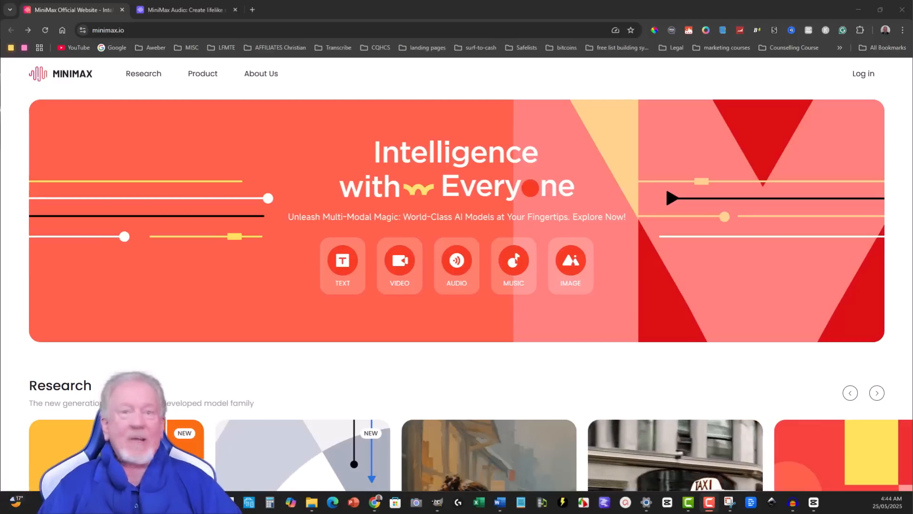
{"action": "mouse_move", "coordinate": [748, 224]}
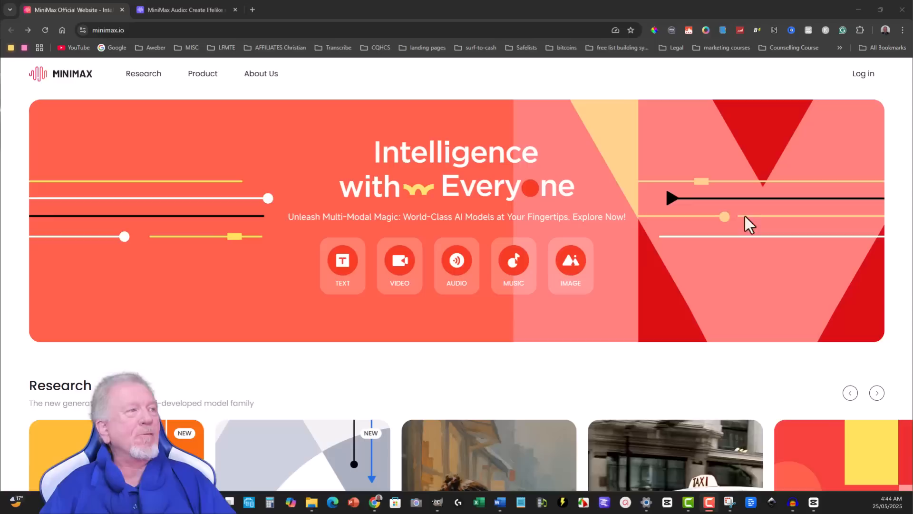
{"action": "mouse_move", "coordinate": [481, 127]}
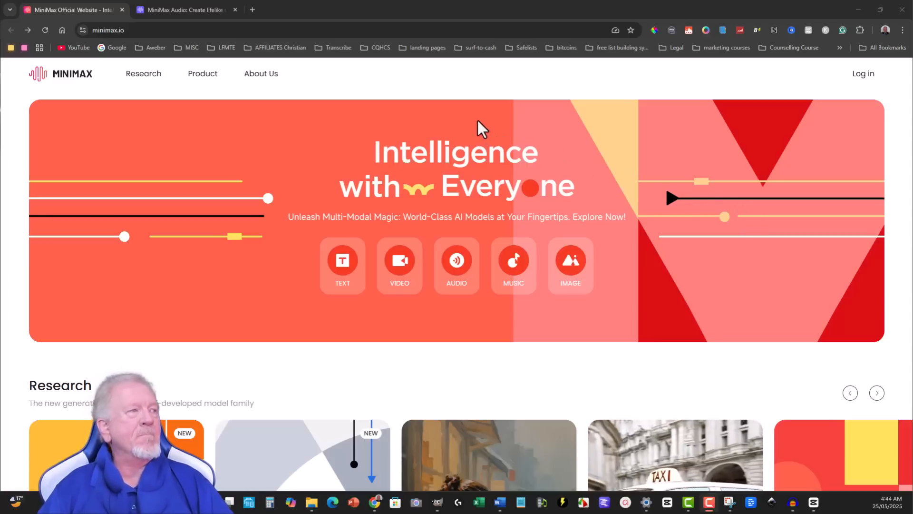
{"action": "mouse_move", "coordinate": [303, 310]}
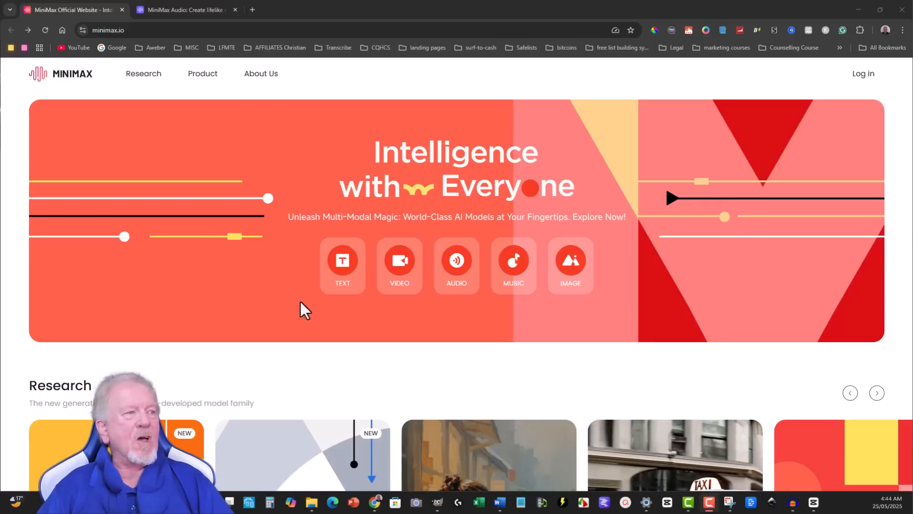
{"action": "mouse_move", "coordinate": [347, 311]}
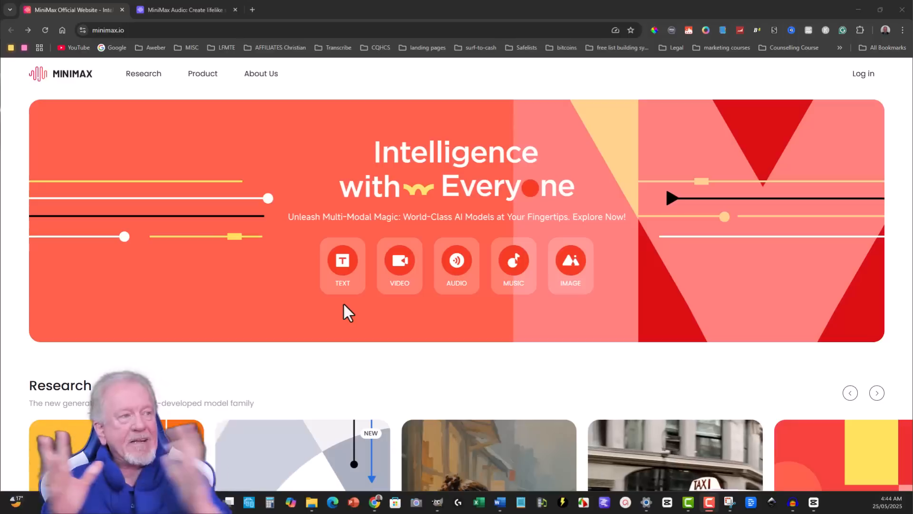
{"action": "mouse_move", "coordinate": [399, 265]}
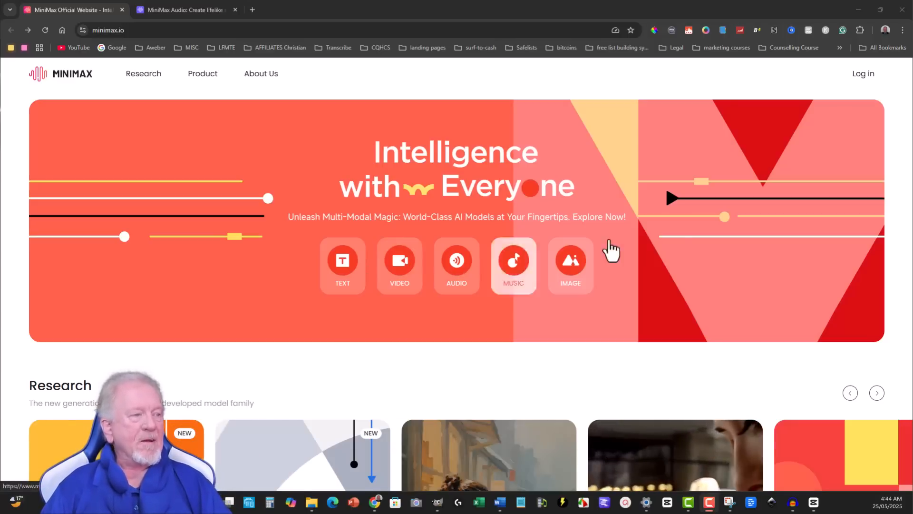
Step: Scroll the MiniMax home page and open the AUDIO tile in a new tab
{"action": "scroll", "scroll_direction": "down", "scroll_amount": 3}
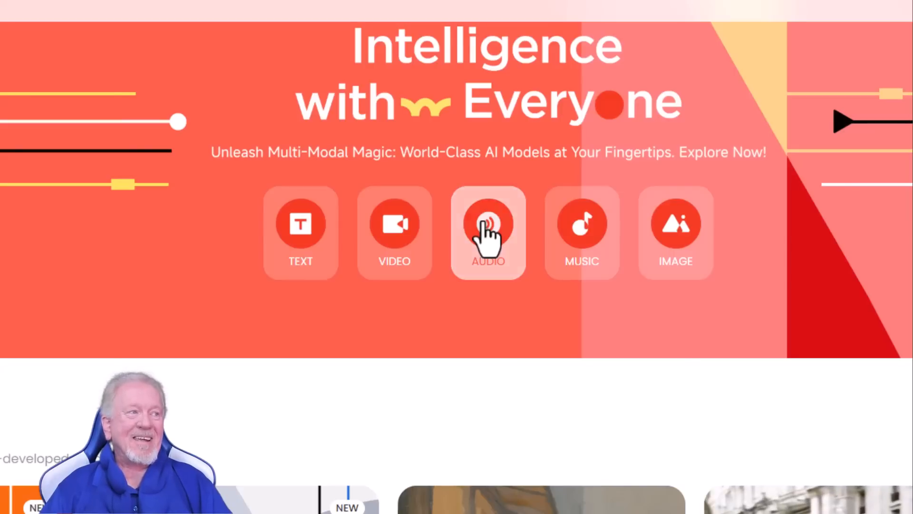
{"action": "left_click", "coordinate": [487, 233]}
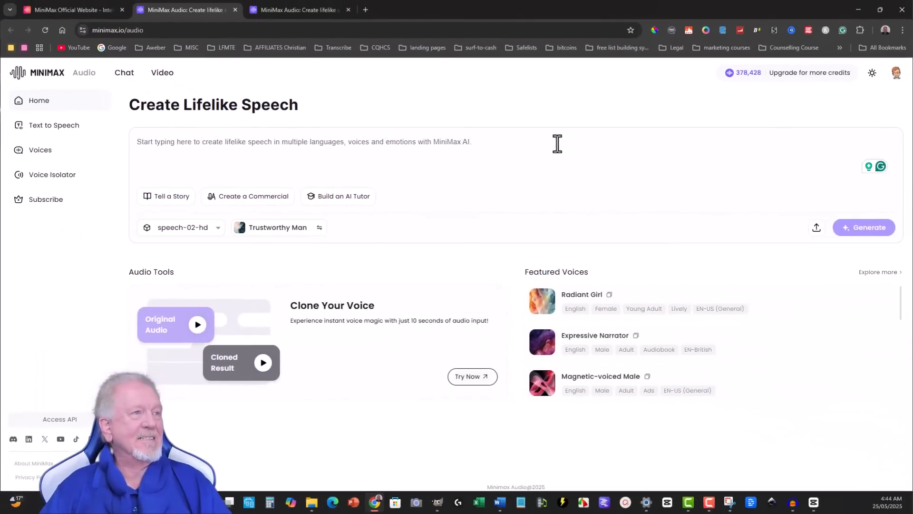
{"action": "mouse_move", "coordinate": [46, 173]}
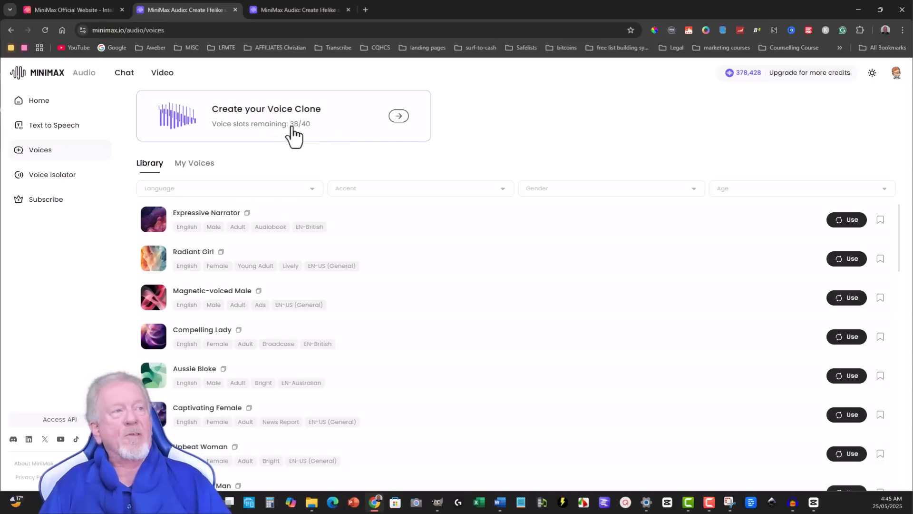
{"action": "mouse_move", "coordinate": [676, 109]}
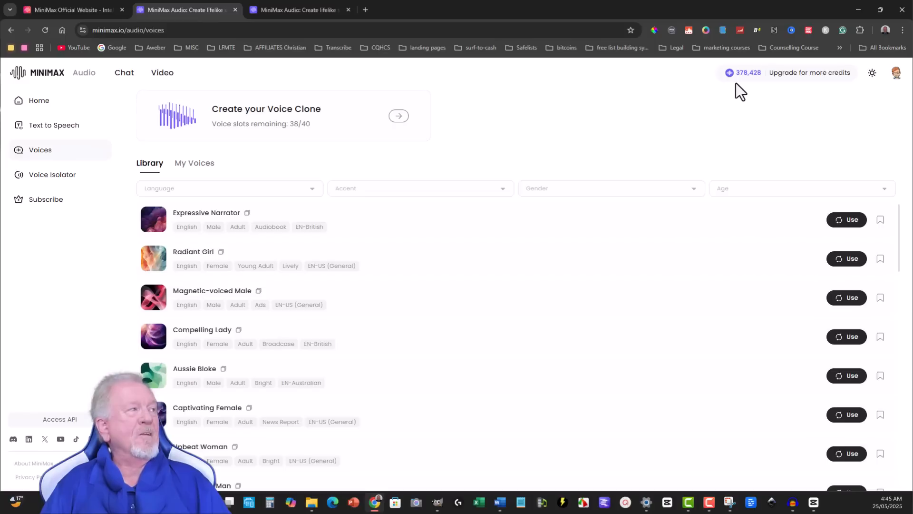
{"action": "mouse_move", "coordinate": [809, 72]}
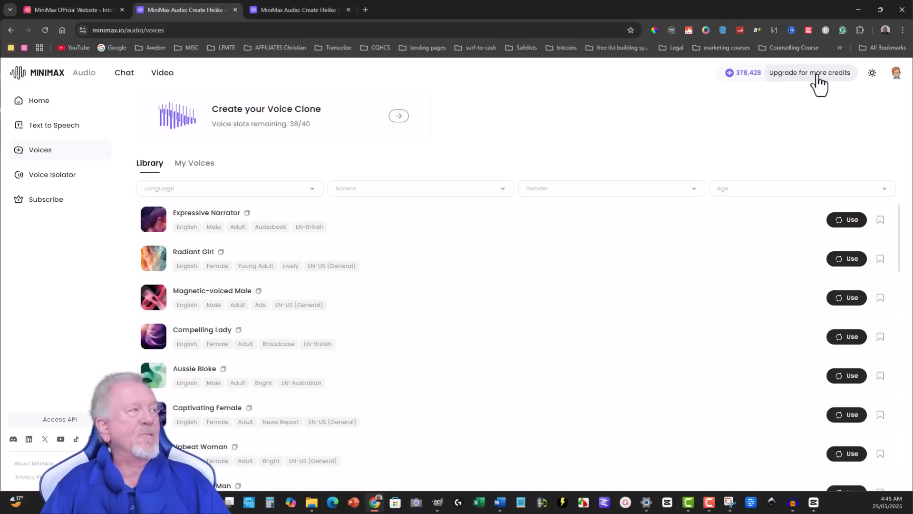
Step: Open 'Upgrade for more credits' and scroll to the $99 Pro plan and Top-up Credits
{"action": "left_click", "coordinate": [810, 72]}
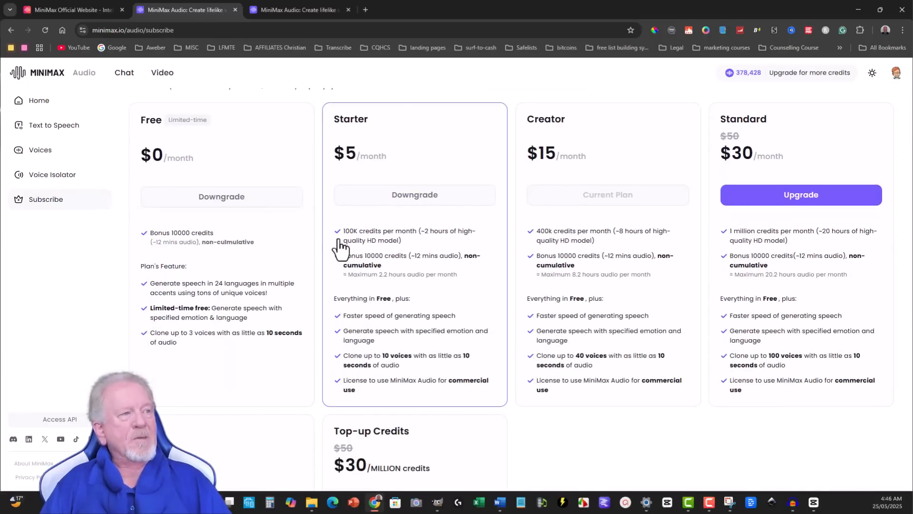
{"action": "mouse_move", "coordinate": [407, 249]}
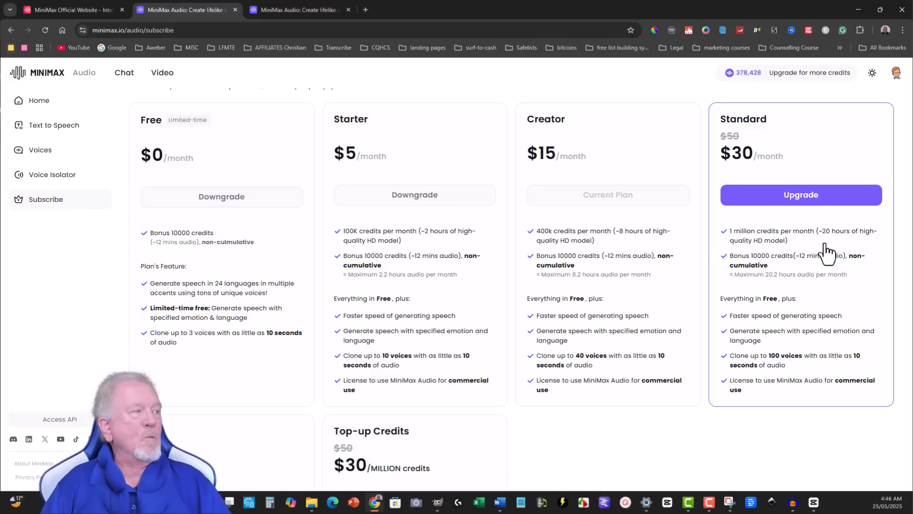
{"action": "scroll", "scroll_direction": "down", "scroll_amount": 3}
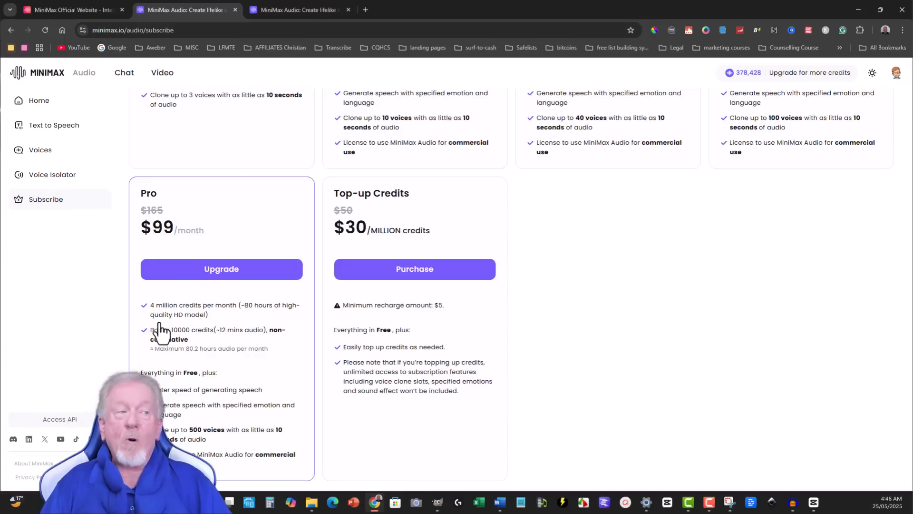
{"action": "mouse_move", "coordinate": [433, 239]}
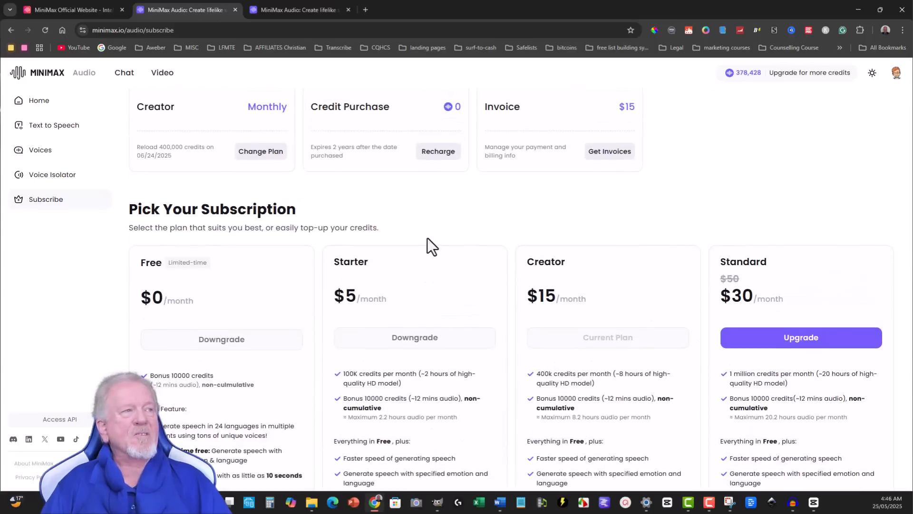
Step: Switch to the Speech Synthesis tab, then go to the Voices section
{"action": "left_click", "coordinate": [300, 10]}
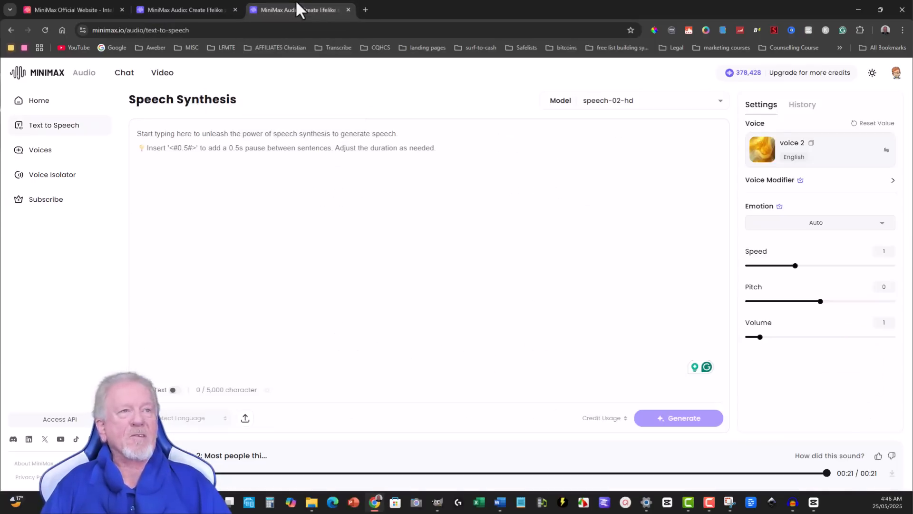
{"action": "mouse_move", "coordinate": [40, 150]}
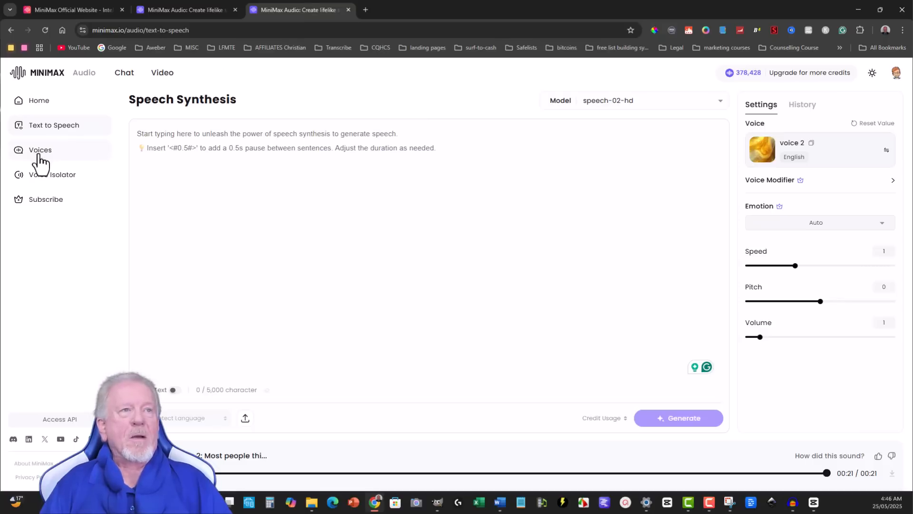
{"action": "mouse_move", "coordinate": [92, 153]}
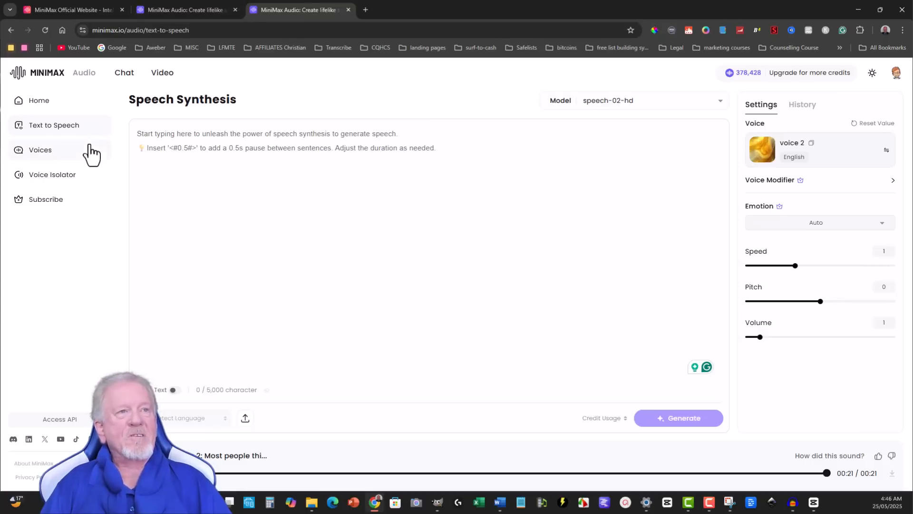
{"action": "left_click", "coordinate": [40, 150]}
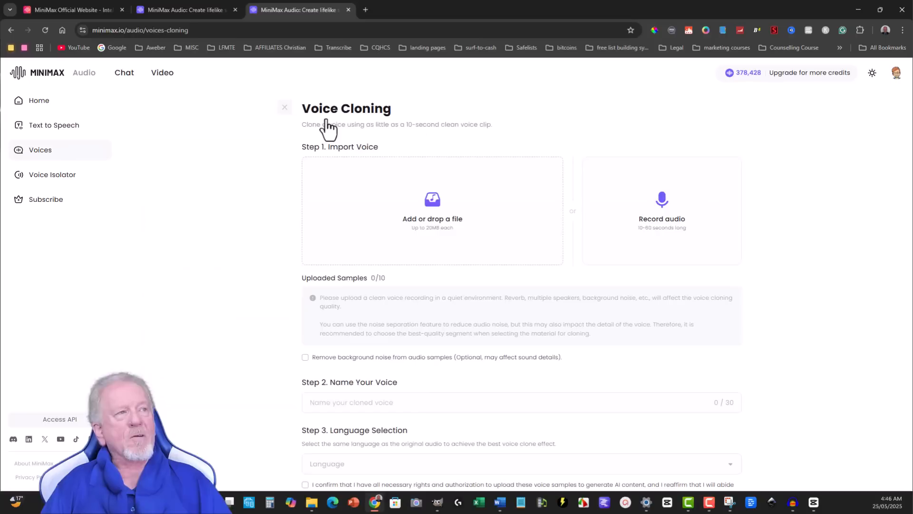
{"action": "mouse_move", "coordinate": [661, 243]}
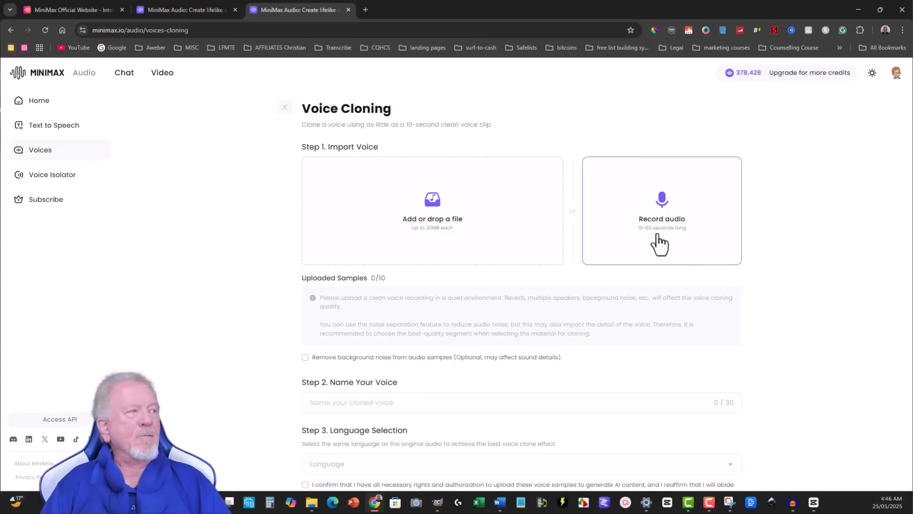
{"action": "mouse_move", "coordinate": [636, 200]}
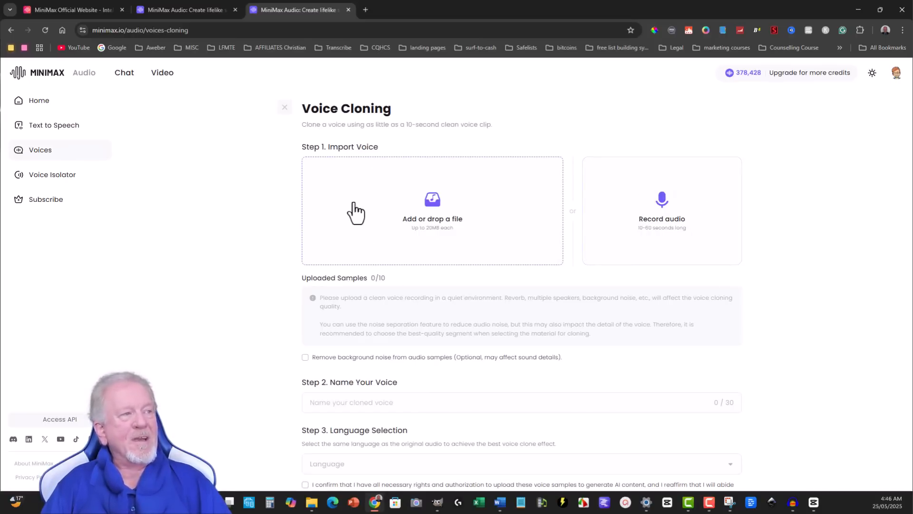
{"action": "mouse_move", "coordinate": [516, 212]}
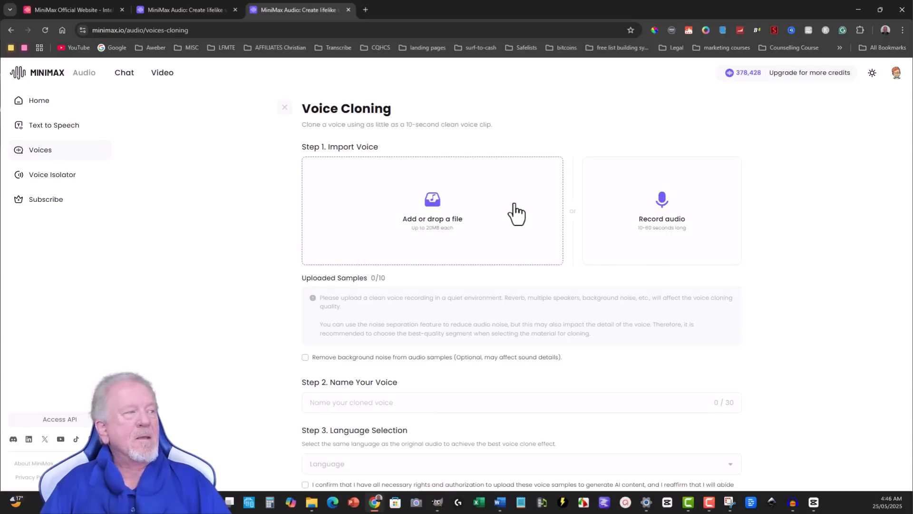
{"action": "scroll", "scroll_direction": "down", "scroll_amount": 3}
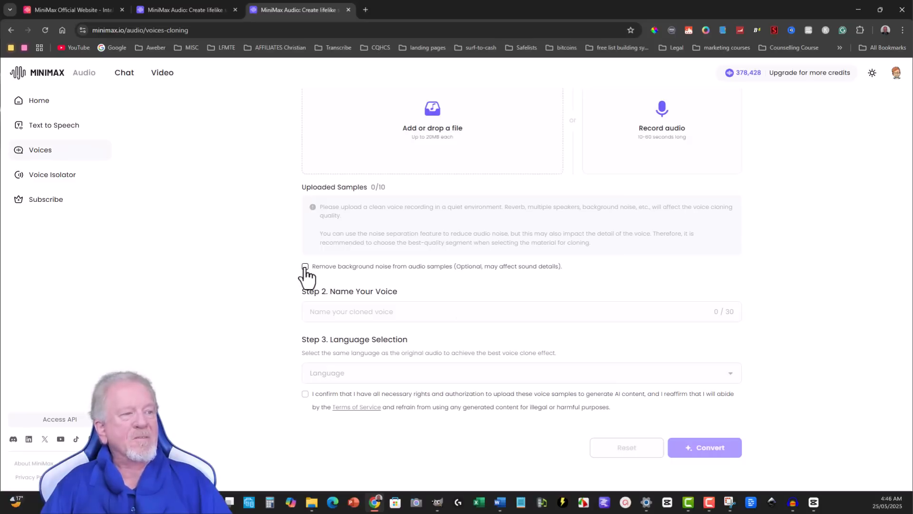
{"action": "mouse_move", "coordinate": [305, 394]}
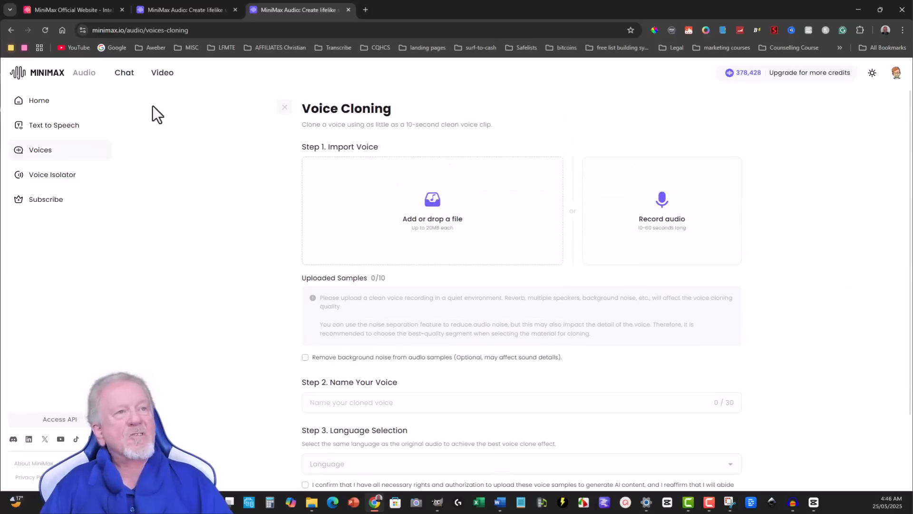
{"action": "mouse_move", "coordinate": [891, 192]}
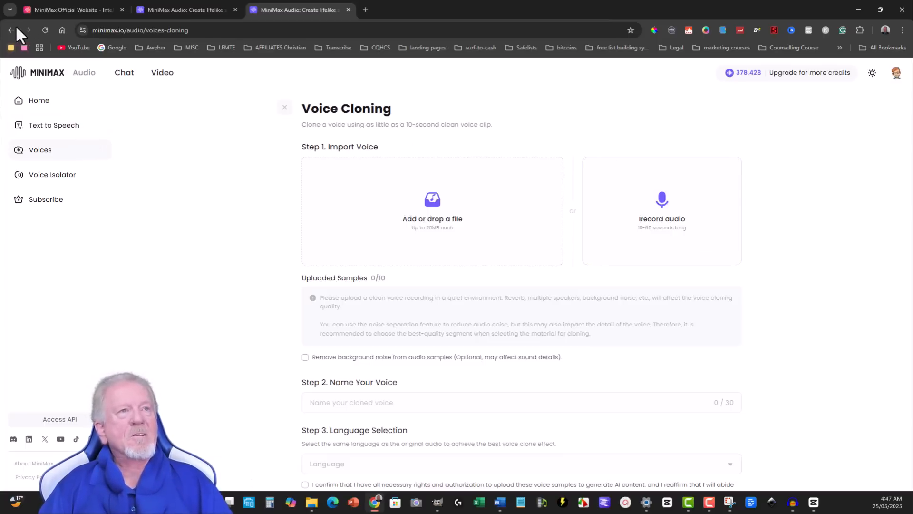
Step: Go back to the voice library, filter to My Voices, and preview voice 2's sample
{"action": "left_click", "coordinate": [10, 29]}
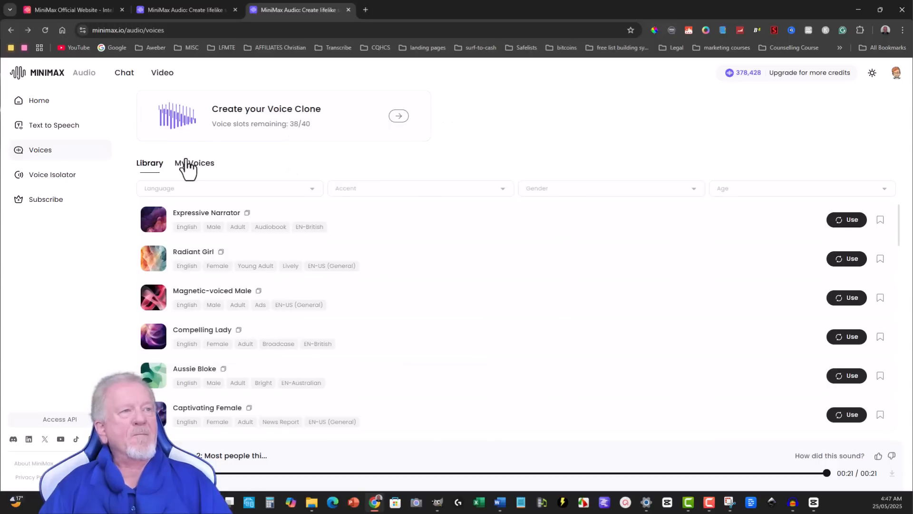
{"action": "left_click", "coordinate": [194, 163]}
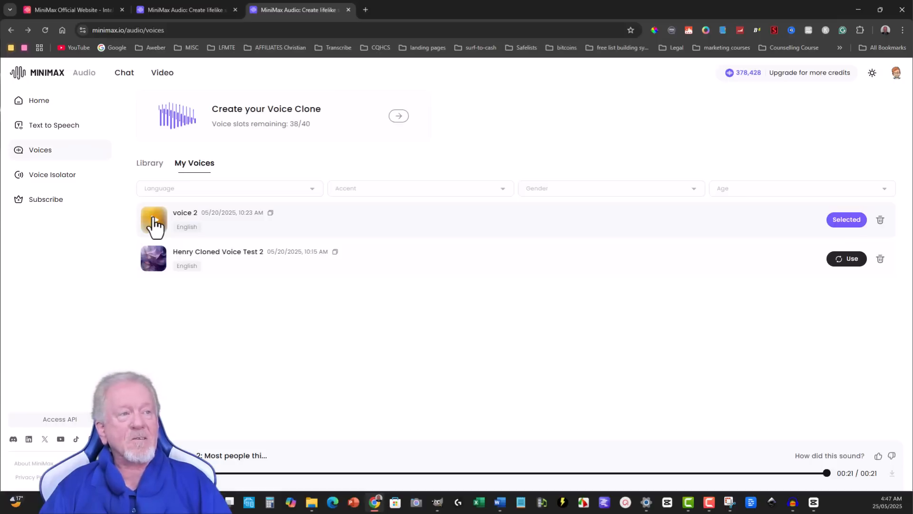
{"action": "left_click", "coordinate": [153, 220]}
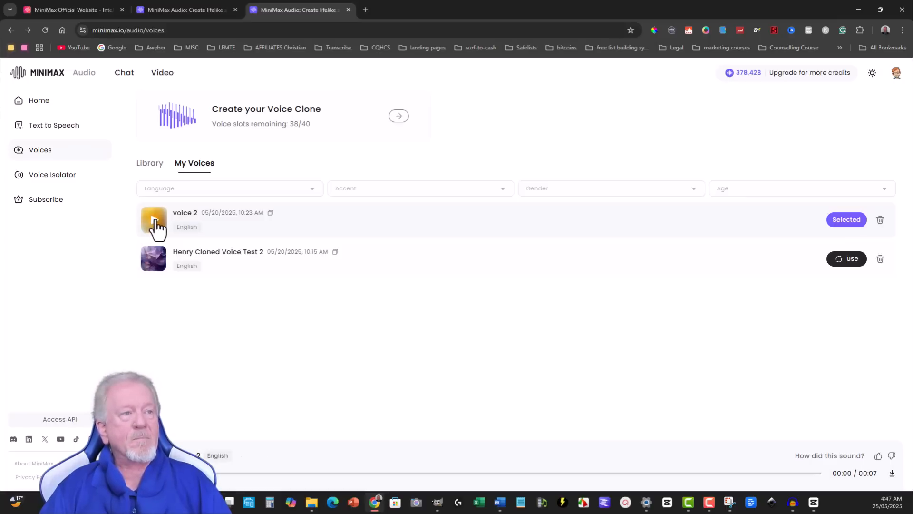
{"action": "left_click", "coordinate": [153, 220]}
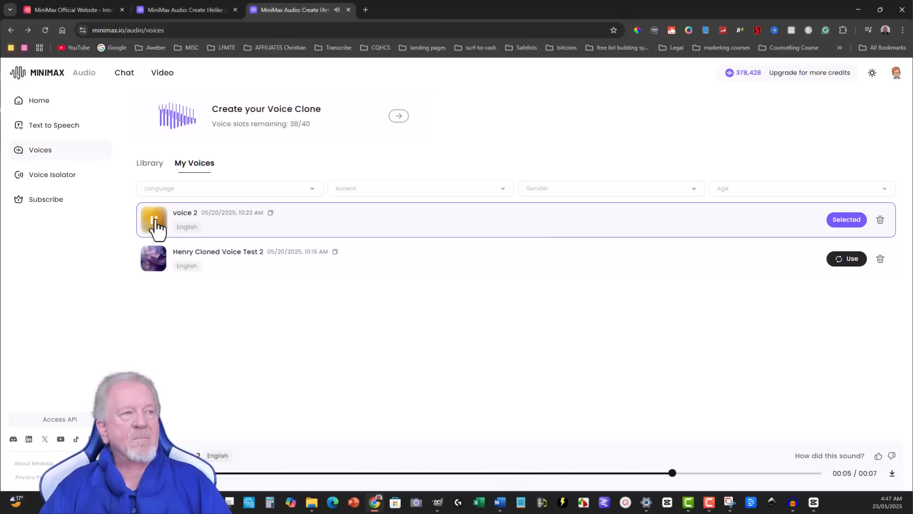
{"action": "left_click", "coordinate": [153, 220]}
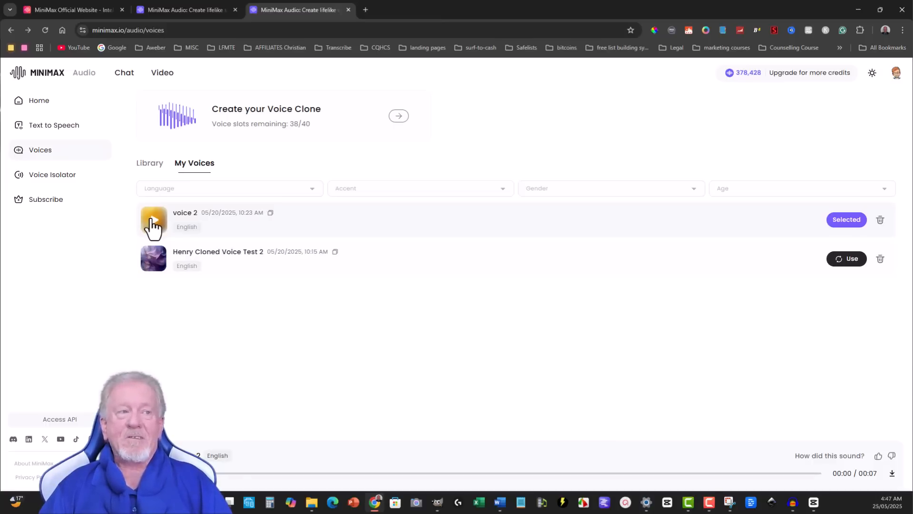
{"action": "mouse_move", "coordinate": [44, 152]}
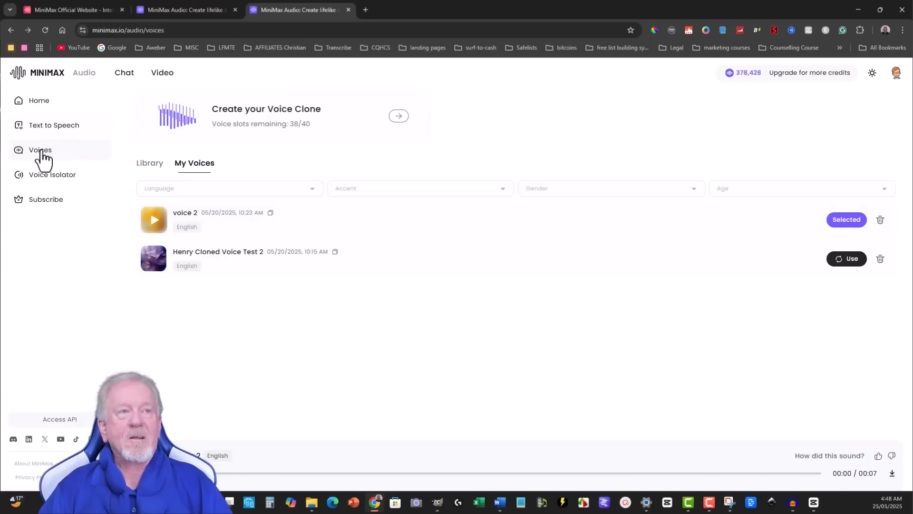
{"action": "mouse_move", "coordinate": [47, 129]}
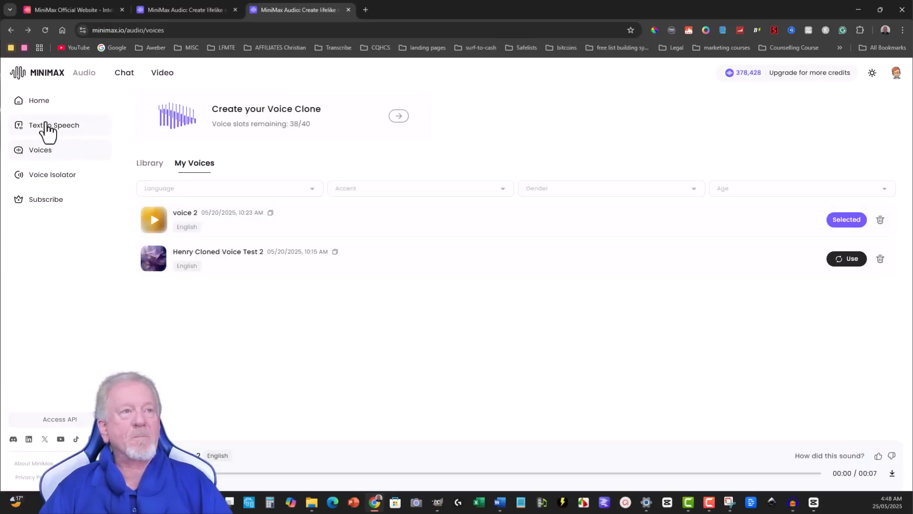
Step: Preview Expressive Narrator in Voice Selection, then close it keeping voice 2 on Speech Synthesis
{"action": "left_click", "coordinate": [53, 125]}
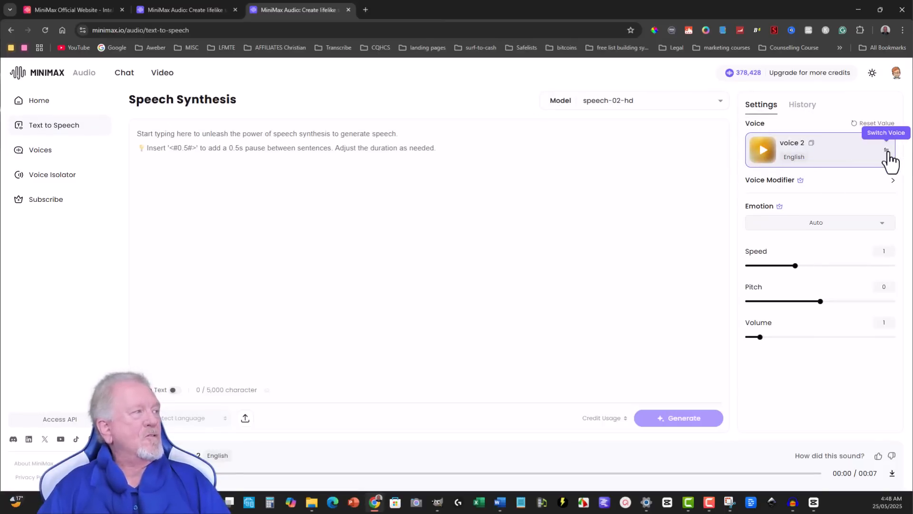
{"action": "left_click", "coordinate": [885, 133]}
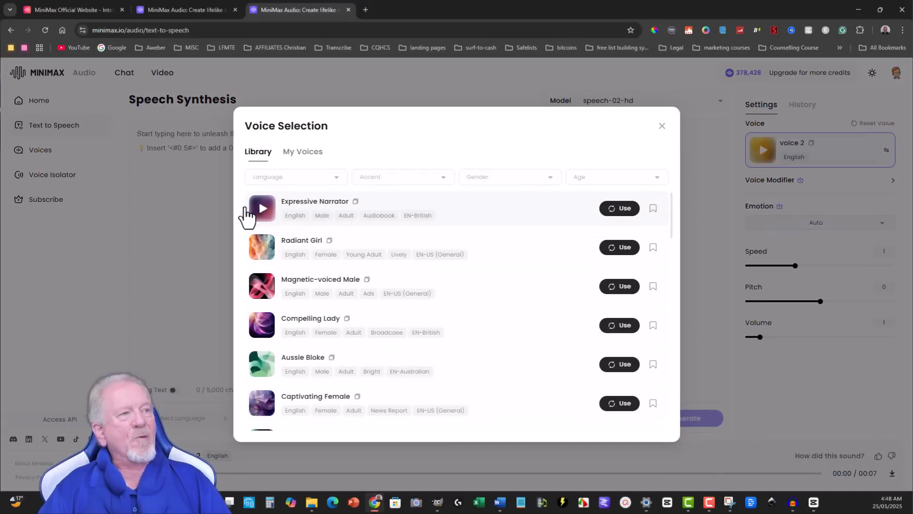
{"action": "left_click", "coordinate": [261, 207]}
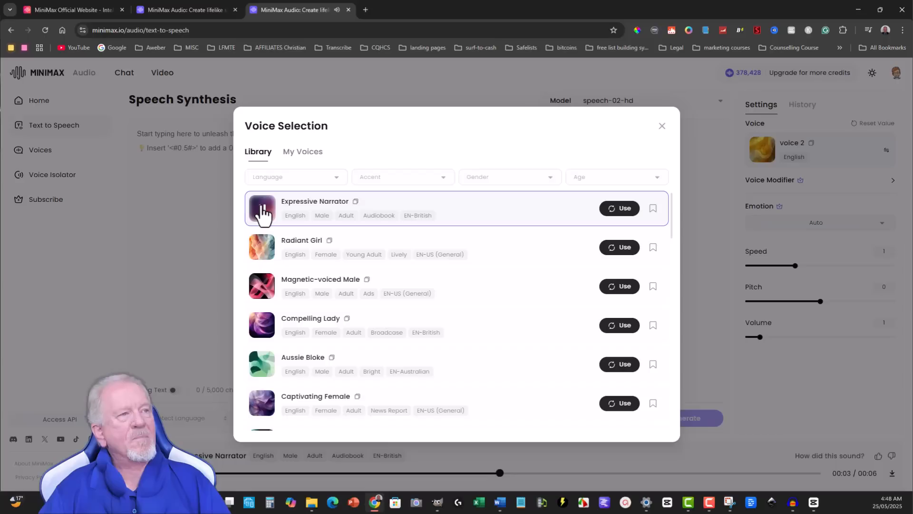
{"action": "left_click", "coordinate": [261, 208]}
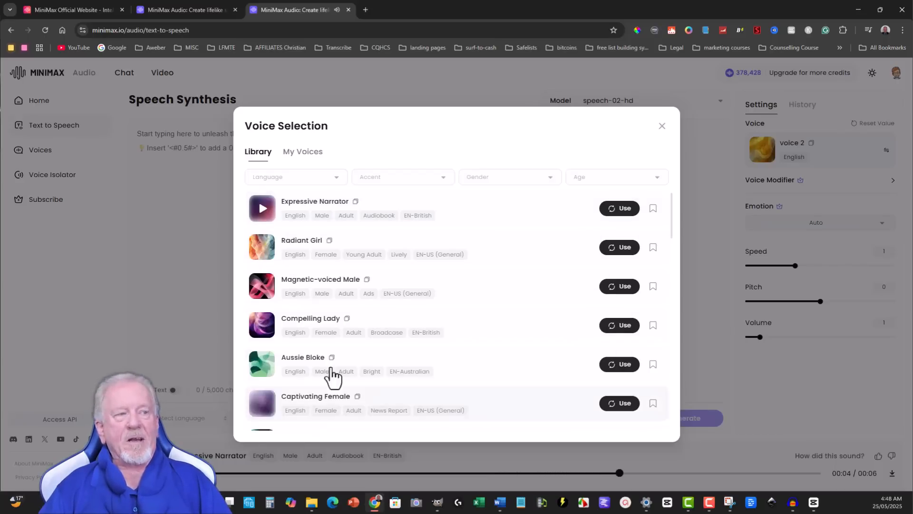
{"action": "left_click", "coordinate": [302, 151]}
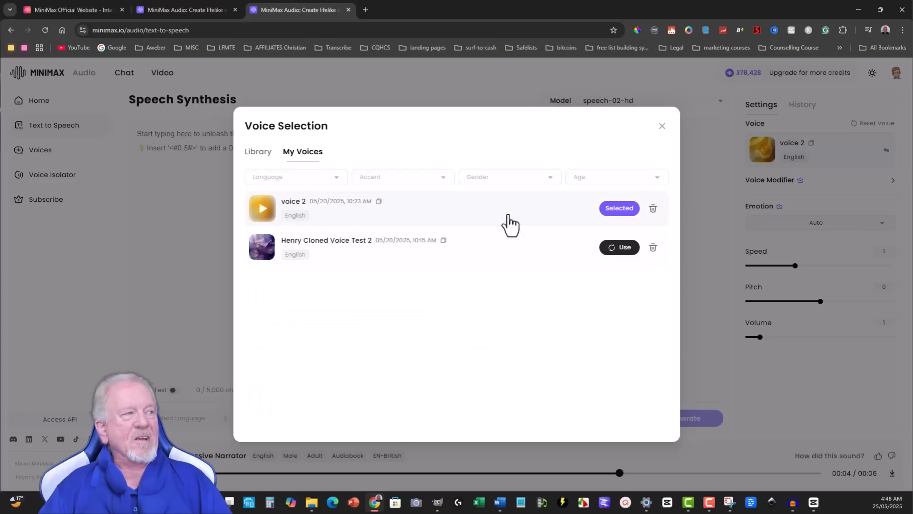
{"action": "left_click", "coordinate": [662, 125]}
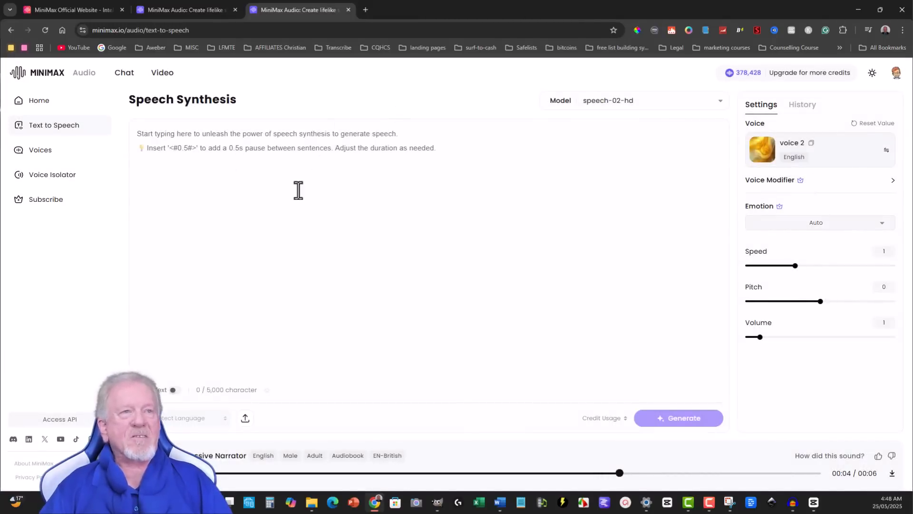
{"action": "mouse_move", "coordinate": [732, 93]}
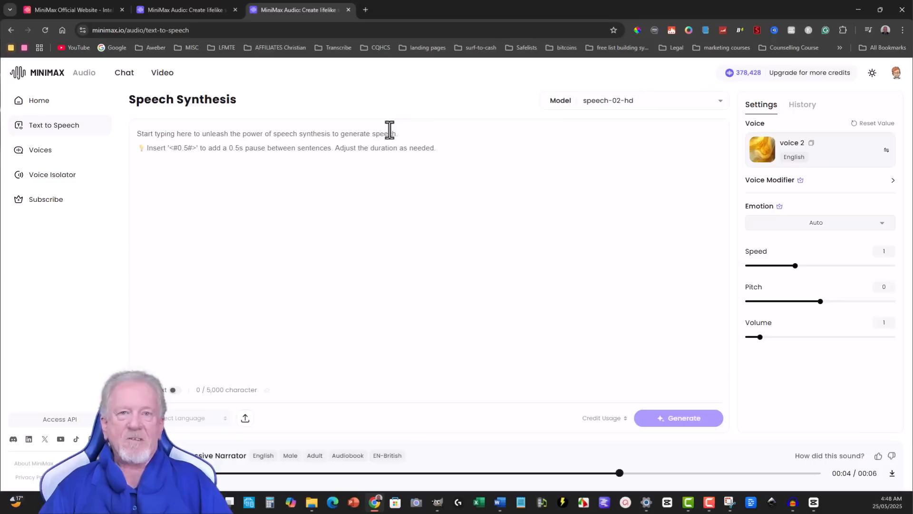
Step: Switch to the video script document in Word and scroll to its top
{"action": "left_click", "coordinate": [761, 149]}
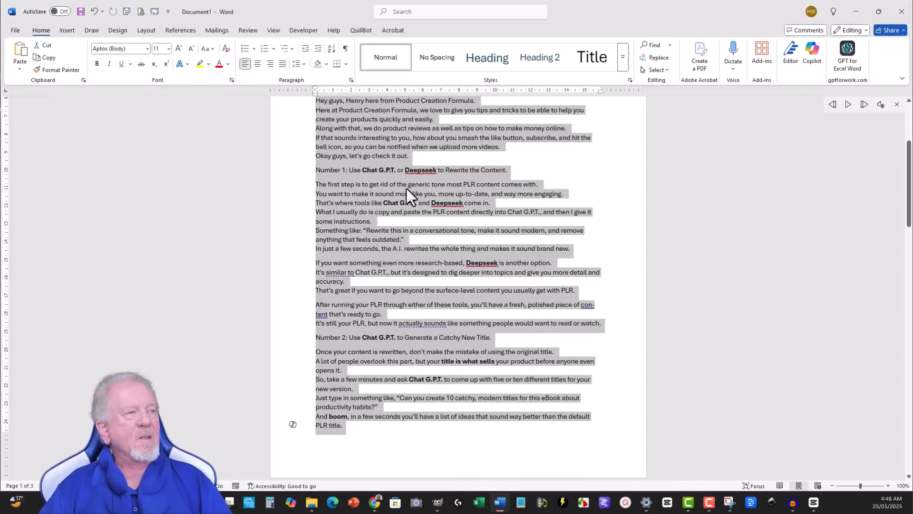
{"action": "scroll", "scroll_direction": "up", "scroll_amount": 3}
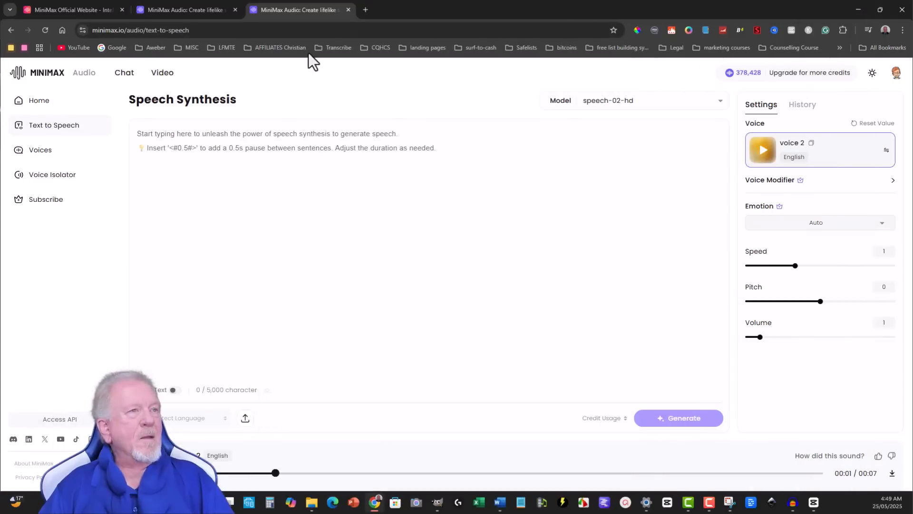
Step: Paste the 1,102-character script, generate voice 2 speech, then regenerate it
{"action": "left_click", "coordinate": [262, 133]}
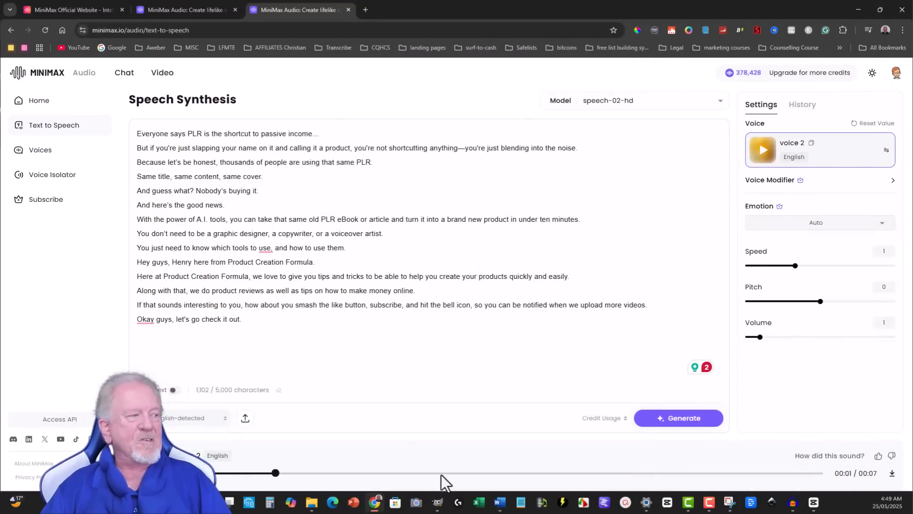
{"action": "left_click", "coordinate": [677, 418]}
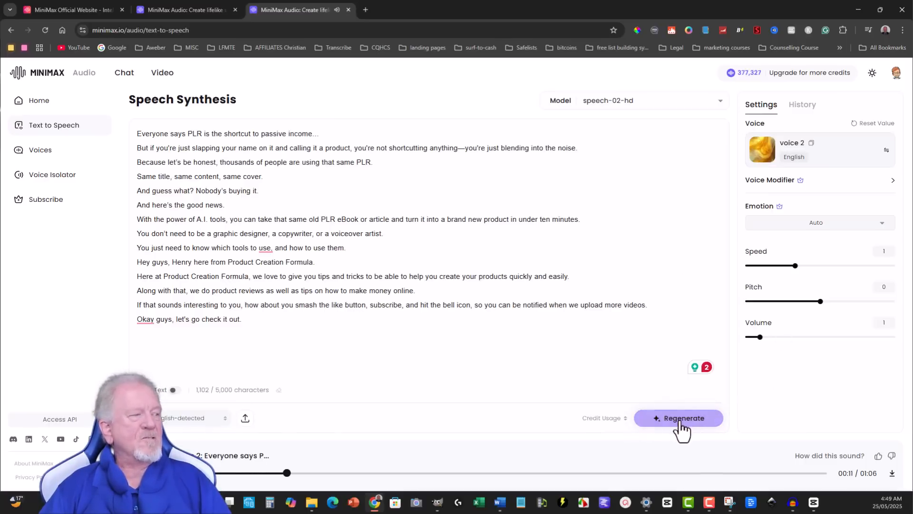
{"action": "left_click", "coordinate": [677, 418]}
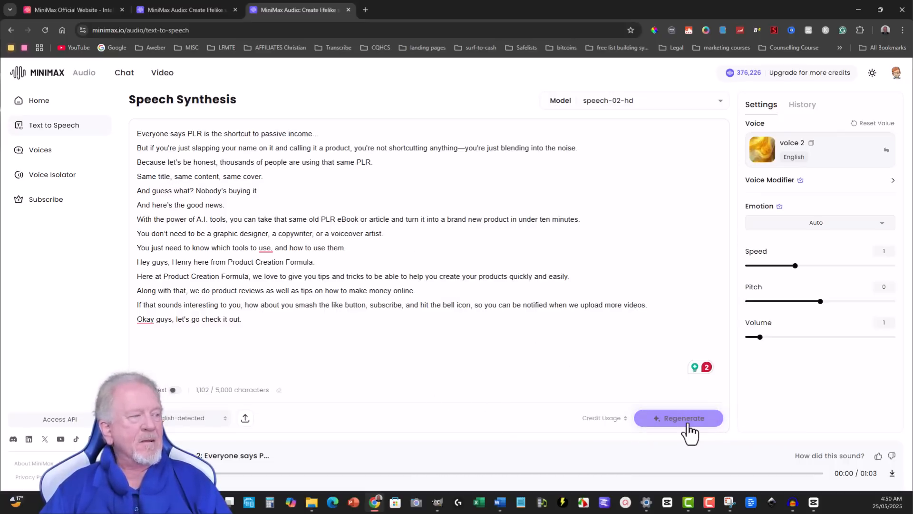
Step: Regenerate the voice 2 clip and play back the new 1:03 audio
{"action": "left_click", "coordinate": [677, 417]}
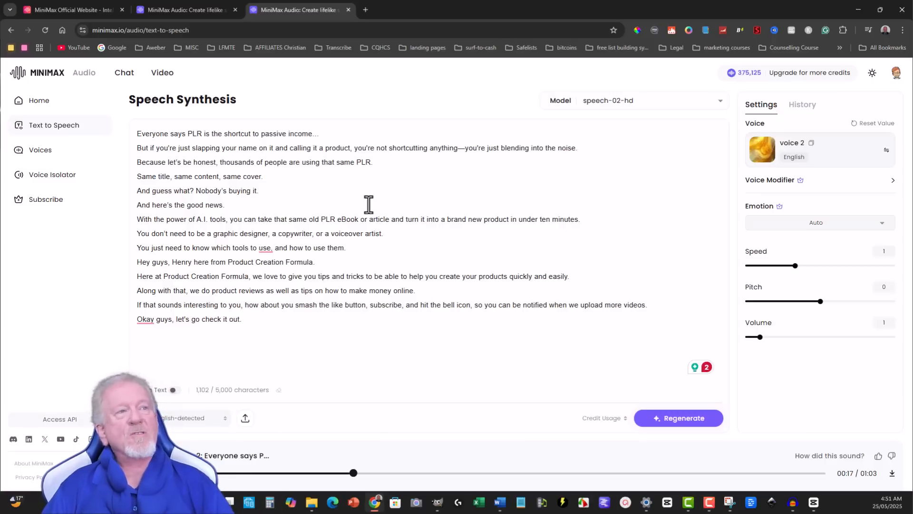
{"action": "mouse_move", "coordinate": [377, 223]}
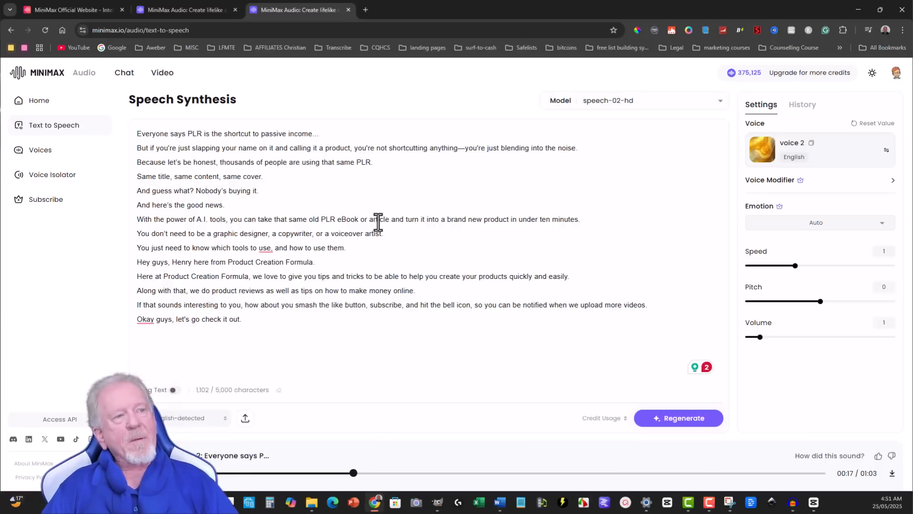